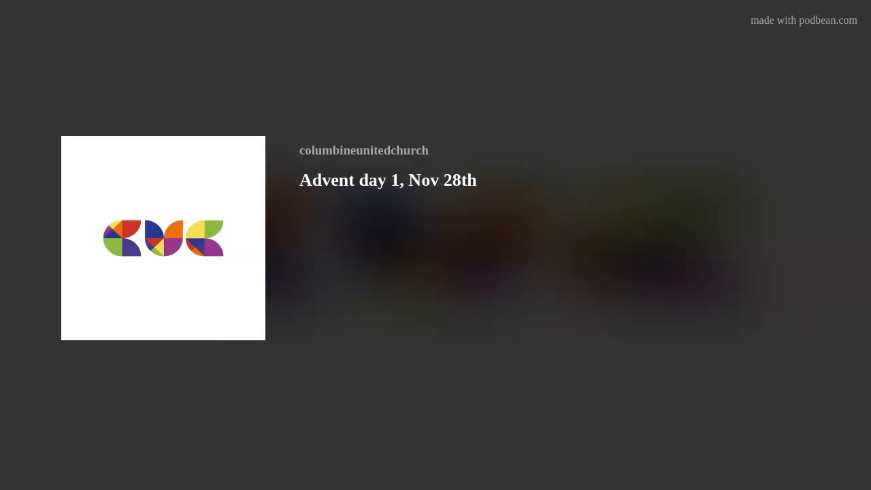
# - Play the 'Advent day 1, Nov 28th' episode so its live waveform appears
pyautogui.click(163, 238)
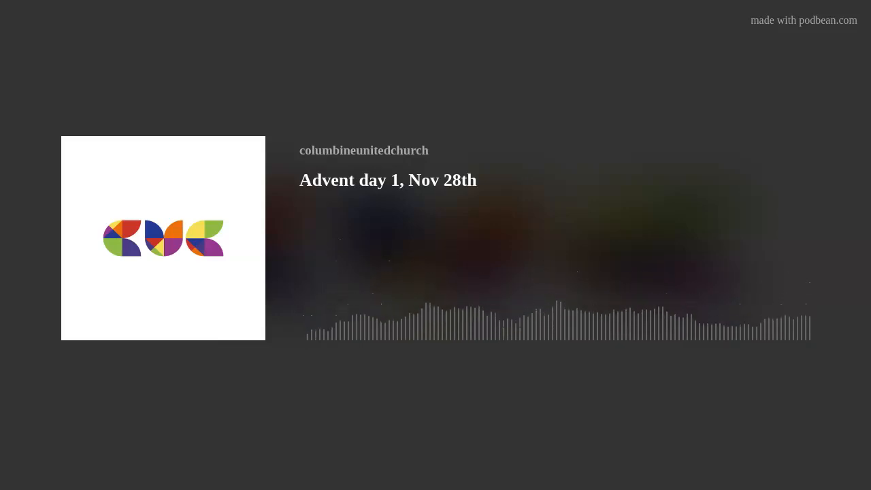